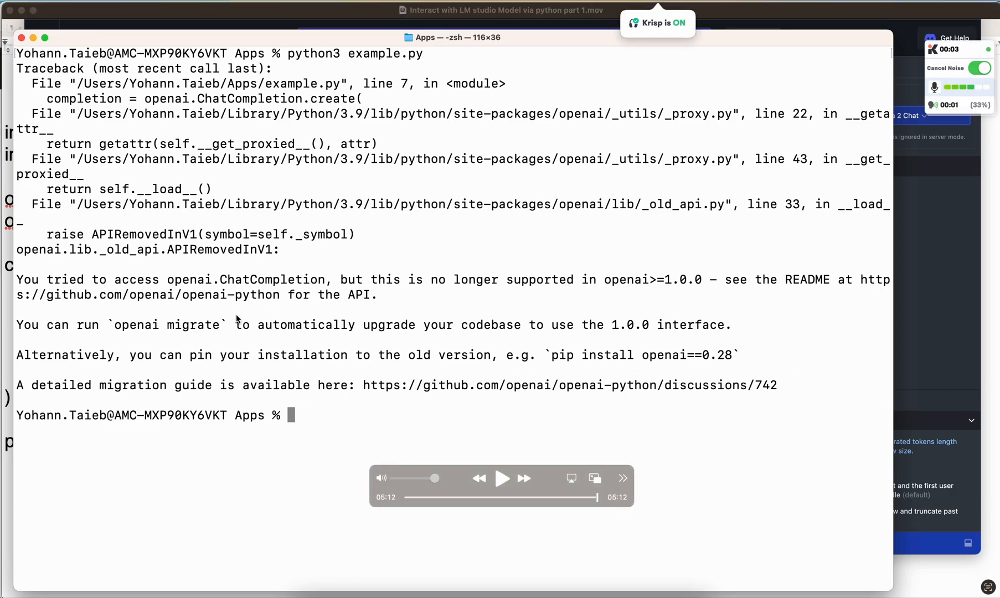
mouse_move(214, 331)
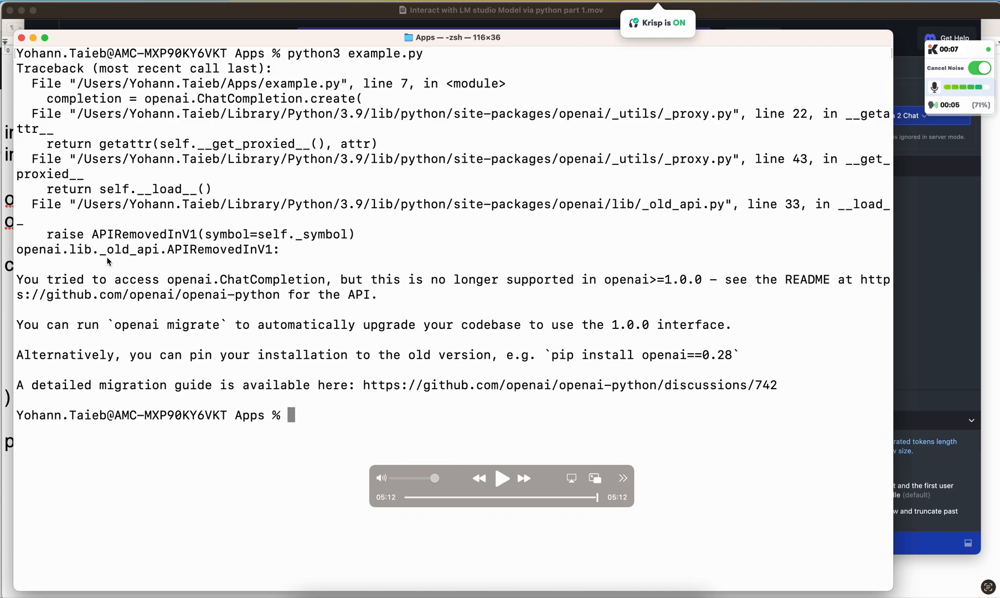
mouse_move(515, 334)
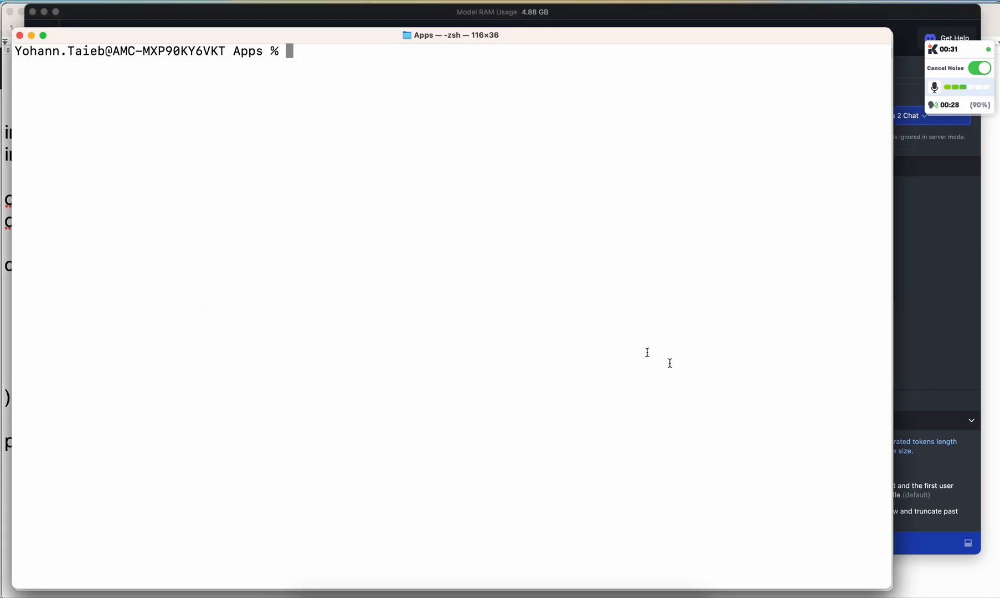
- Run pip install openai==0.28 (all requirements already satisfied) and clear the Terminal
type("p")
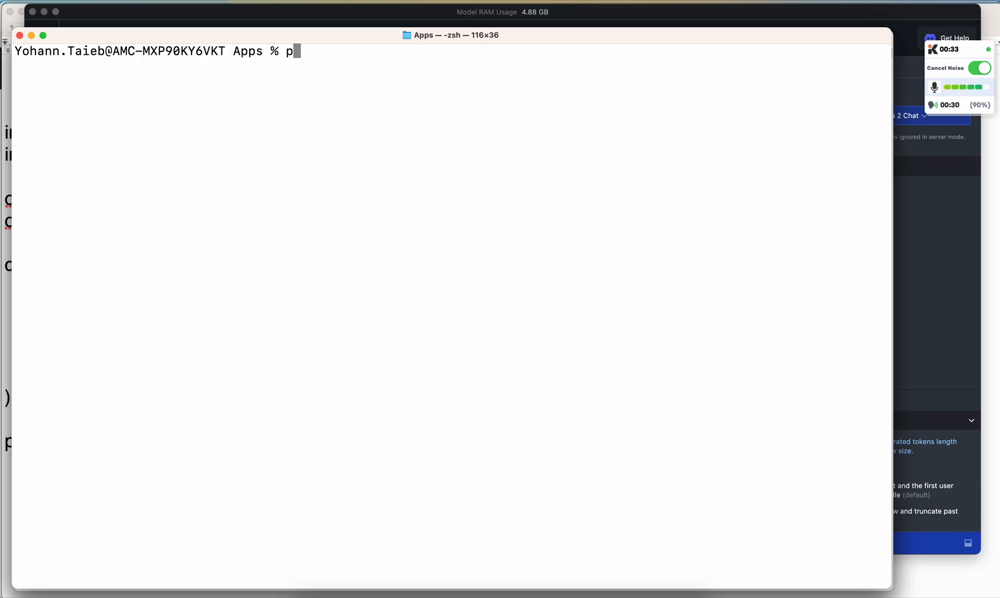
type("ip install")
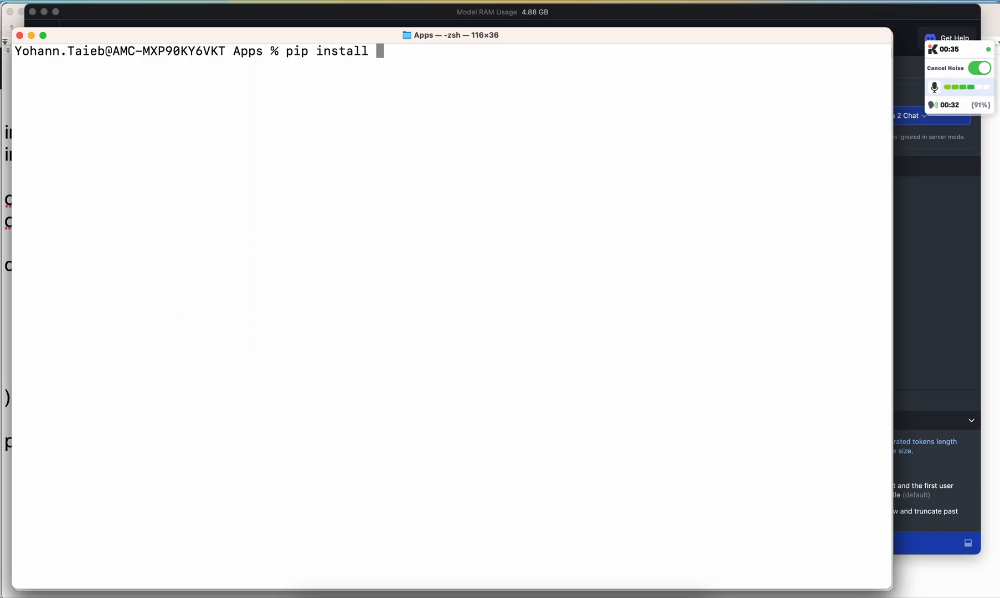
type("openai")
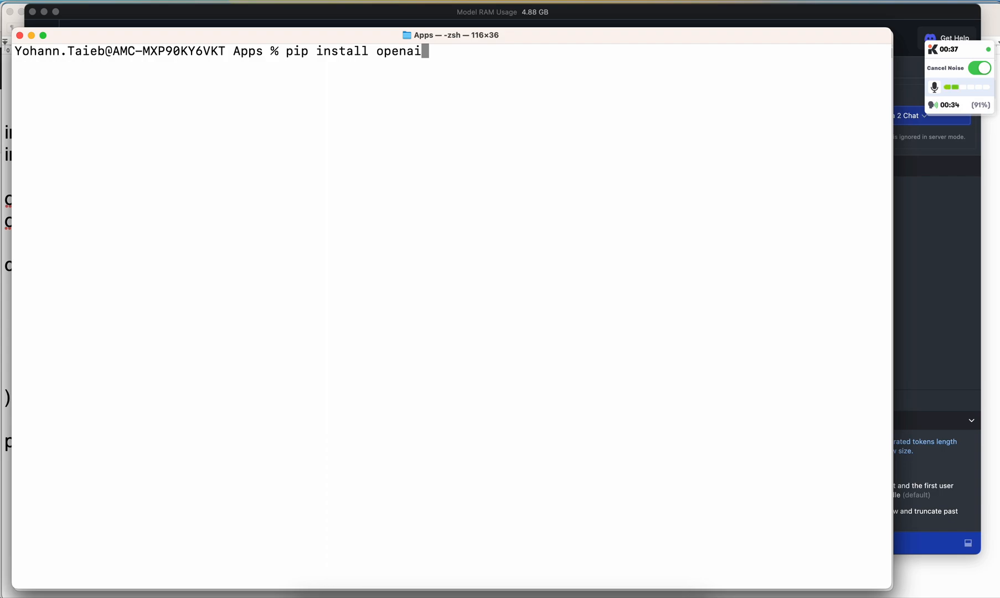
type("==0.2")
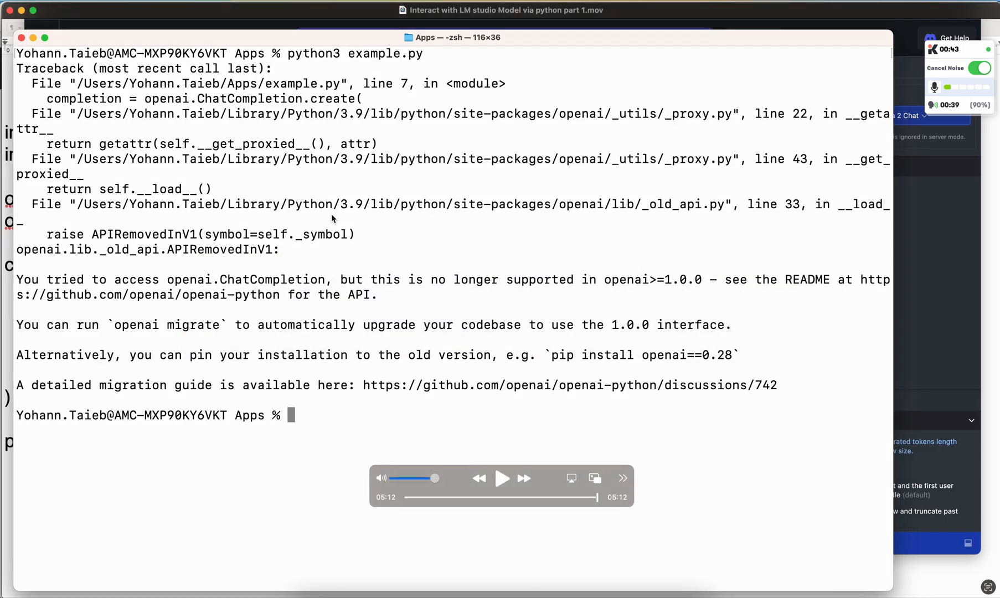
type("pip install openai==0.28")
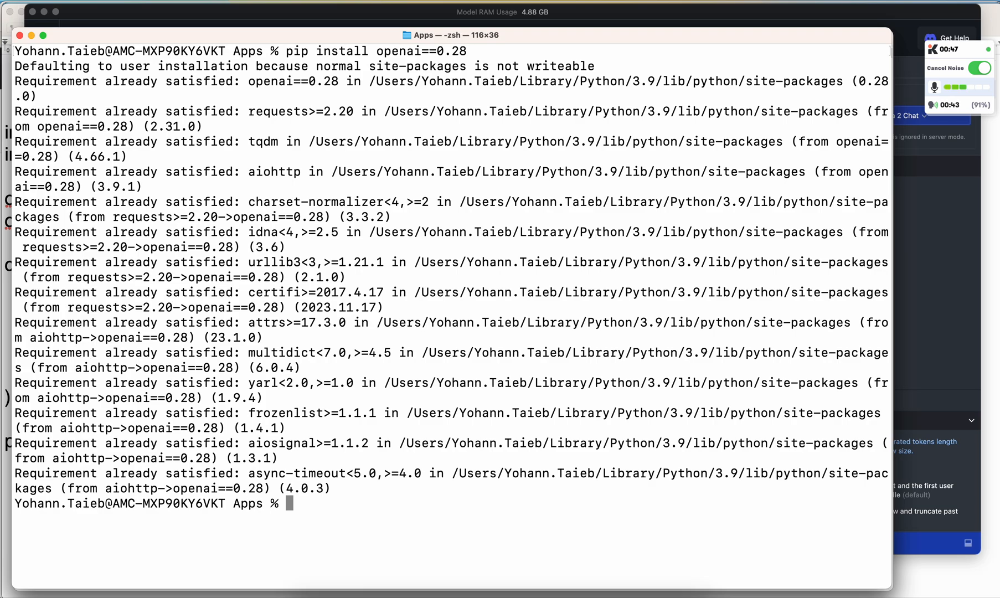
type("cle")
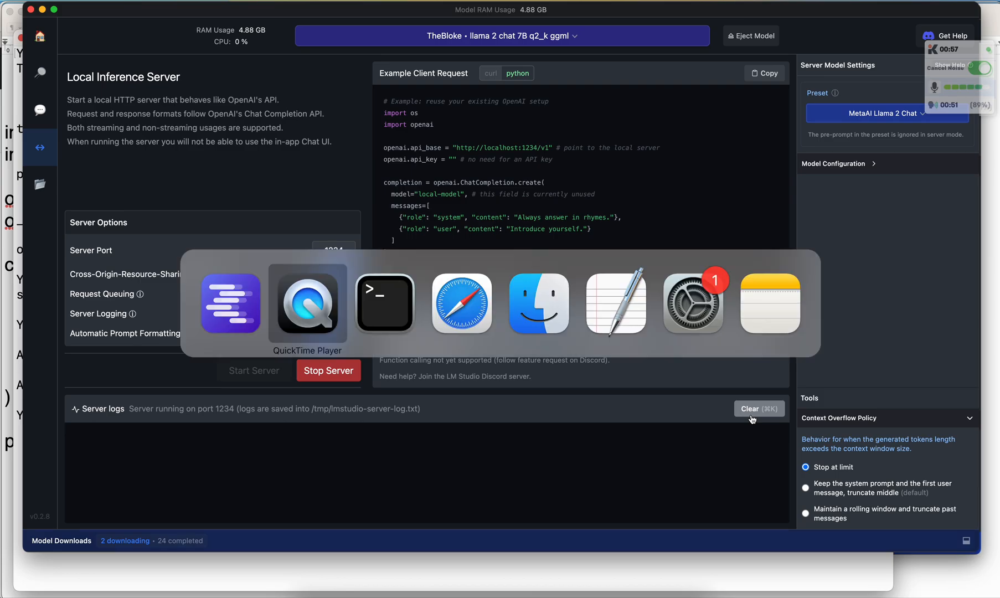
left_click(385, 302)
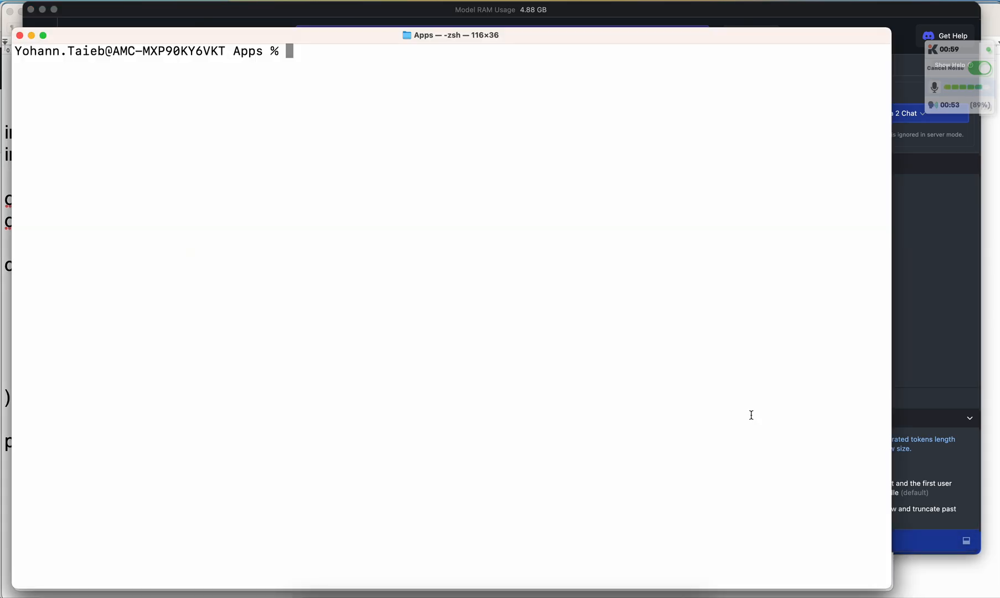
- Run python3 example.py against the local server and highlight part of the rhyming reply
type("python3")
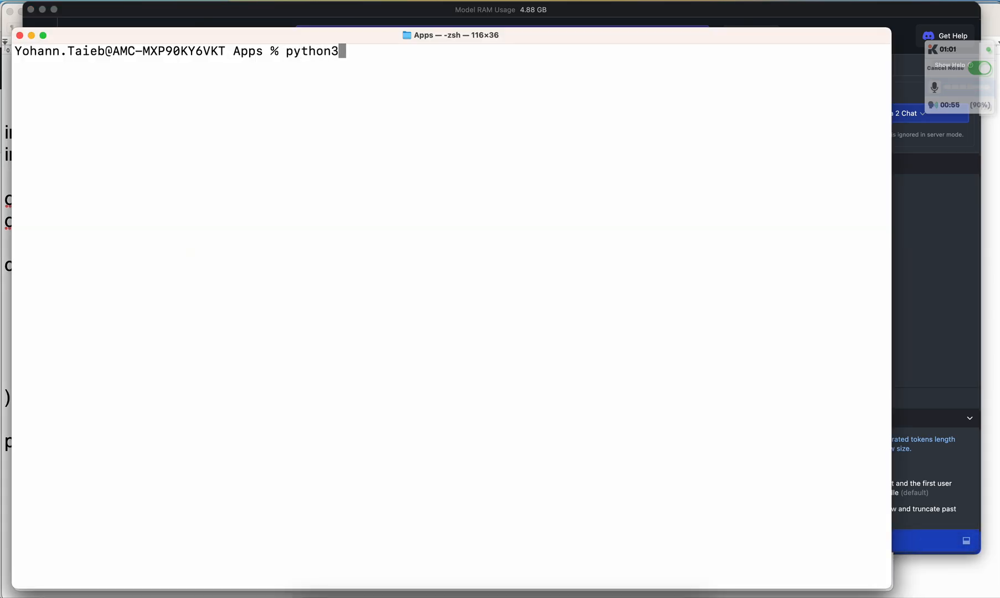
type("example.py")
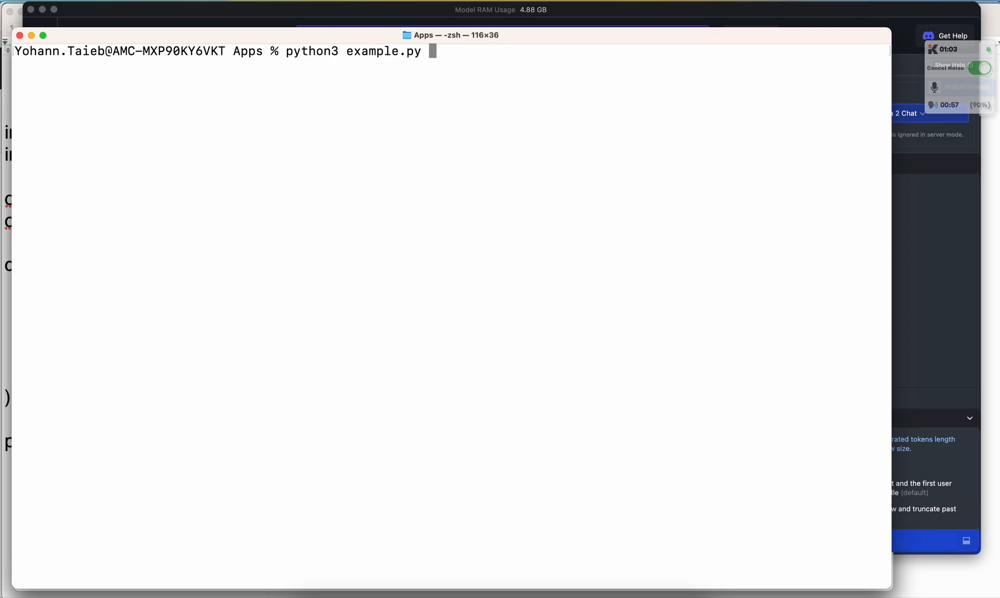
key("Return")
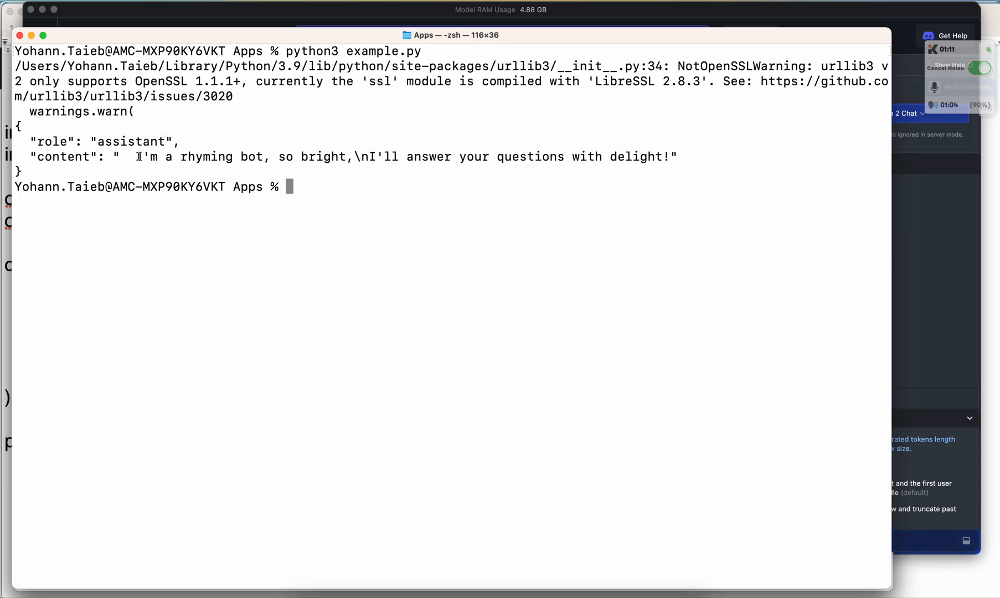
left_click_drag(136, 156, 342, 156)
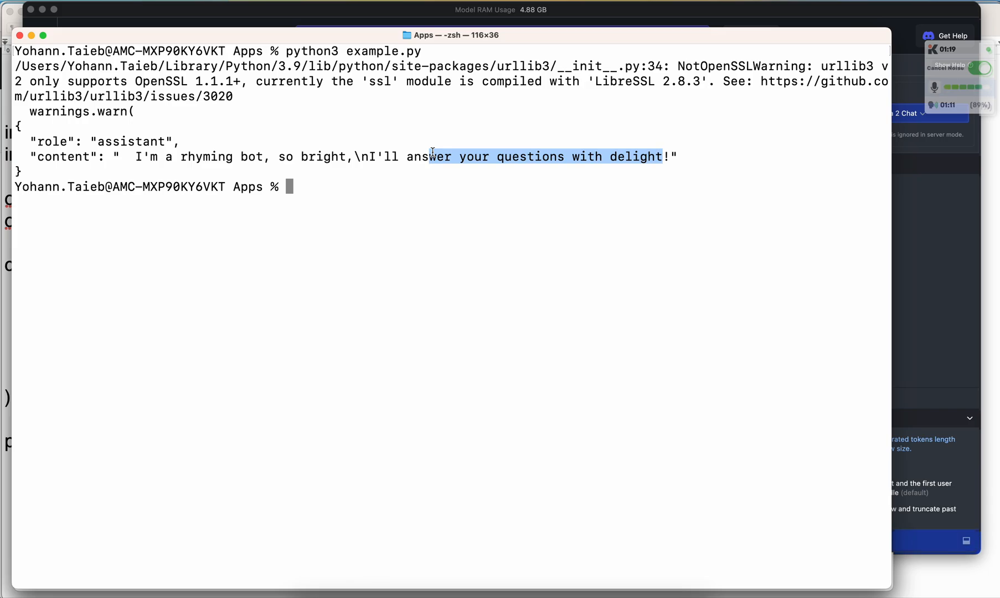
mouse_move(406, 239)
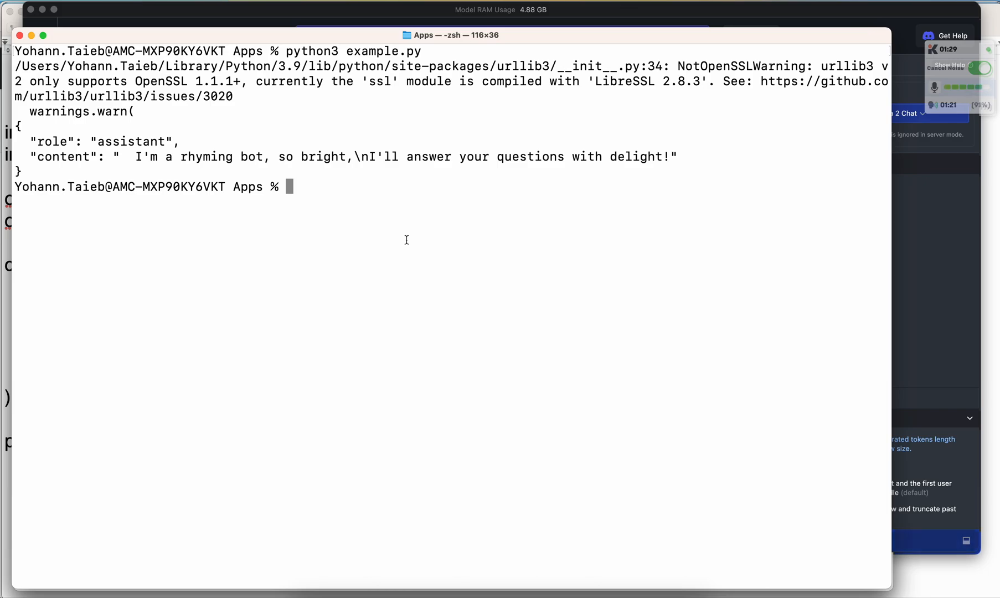
- Edit example.py's system message to "Always answer to go viral on Tik Tok." and save with :wq
type("vim example.py")
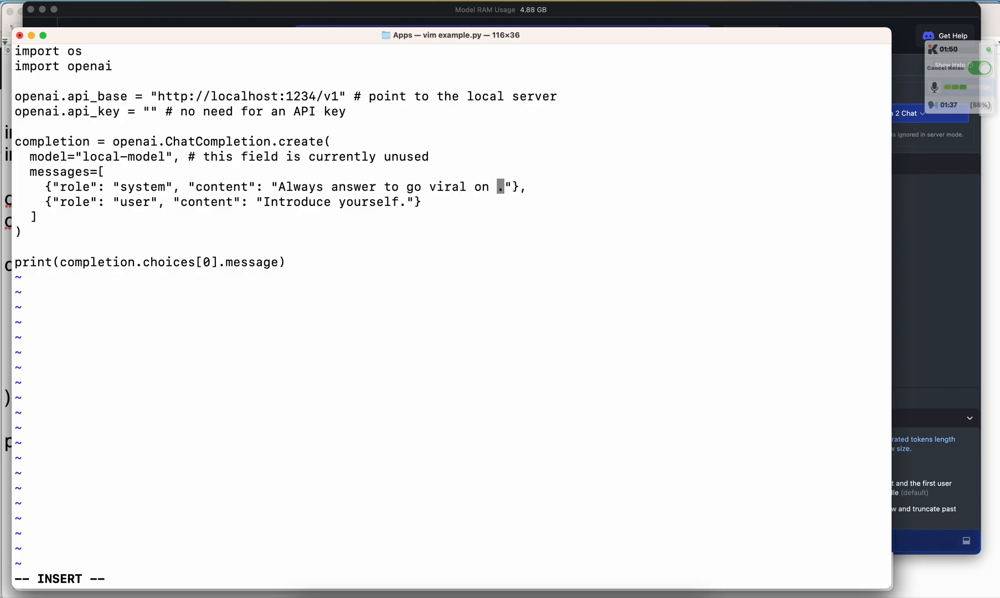
type("Tik To")
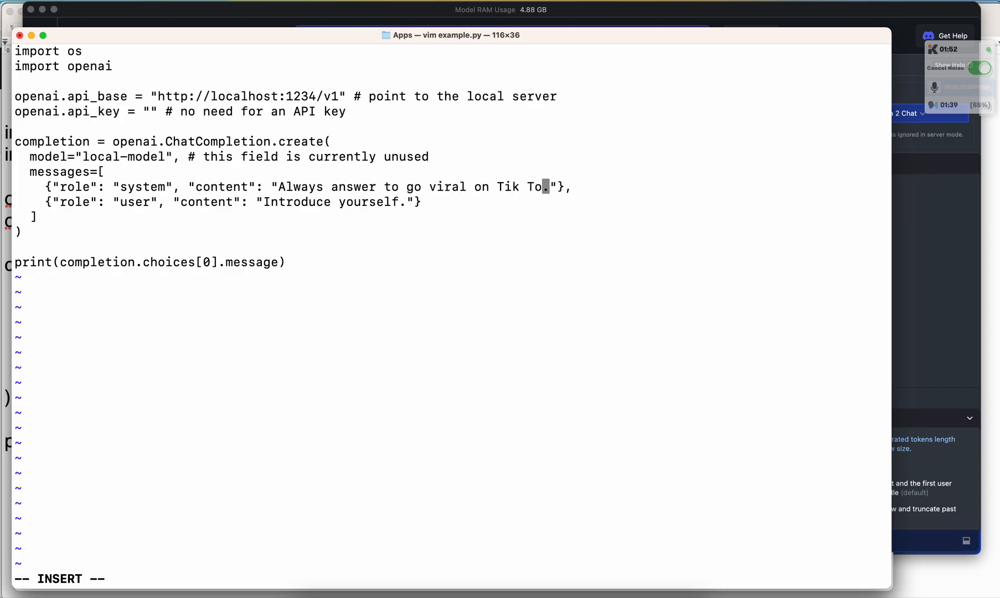
type("k")
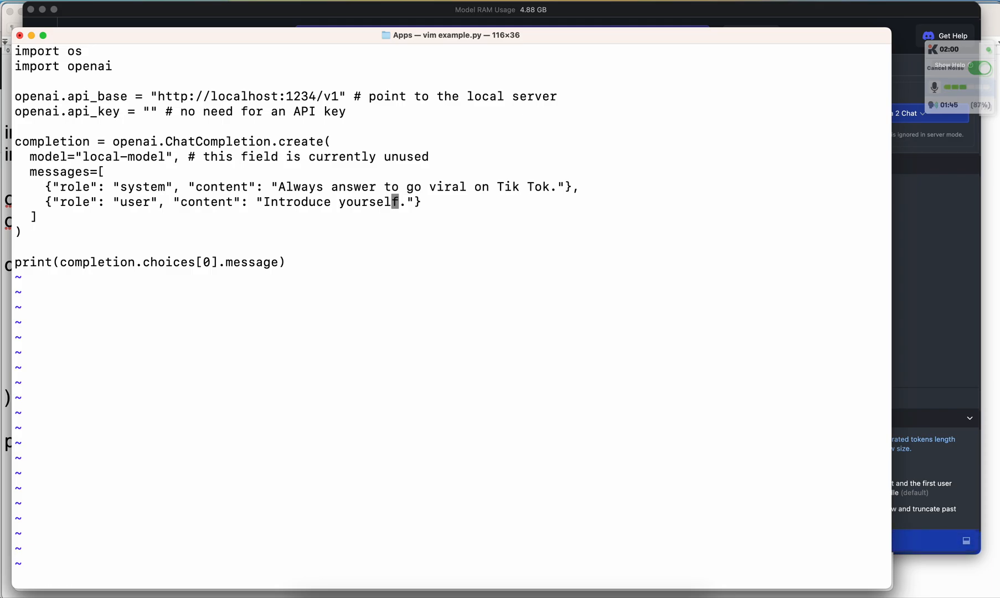
type(":wq")
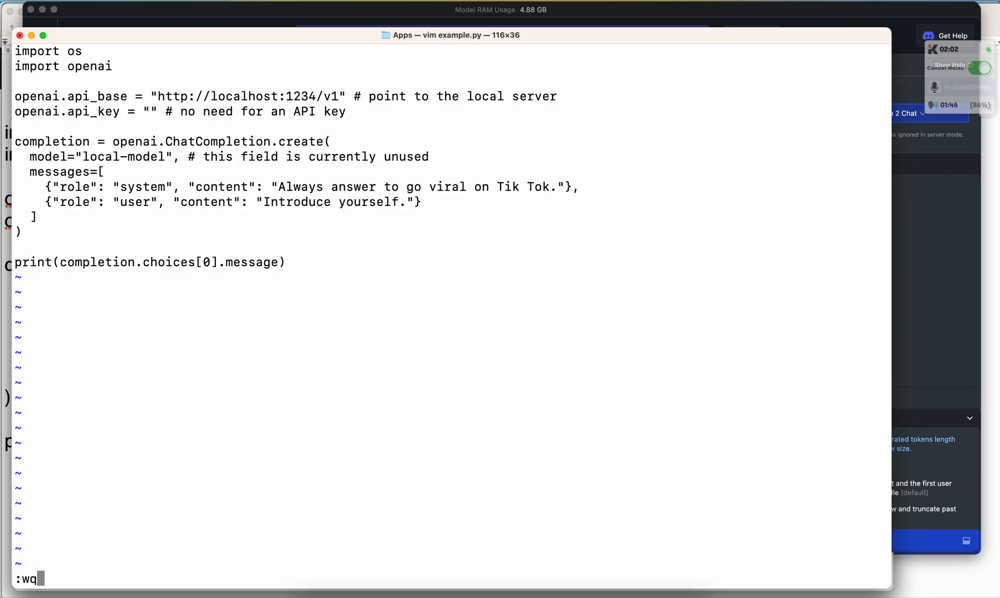
key("Return")
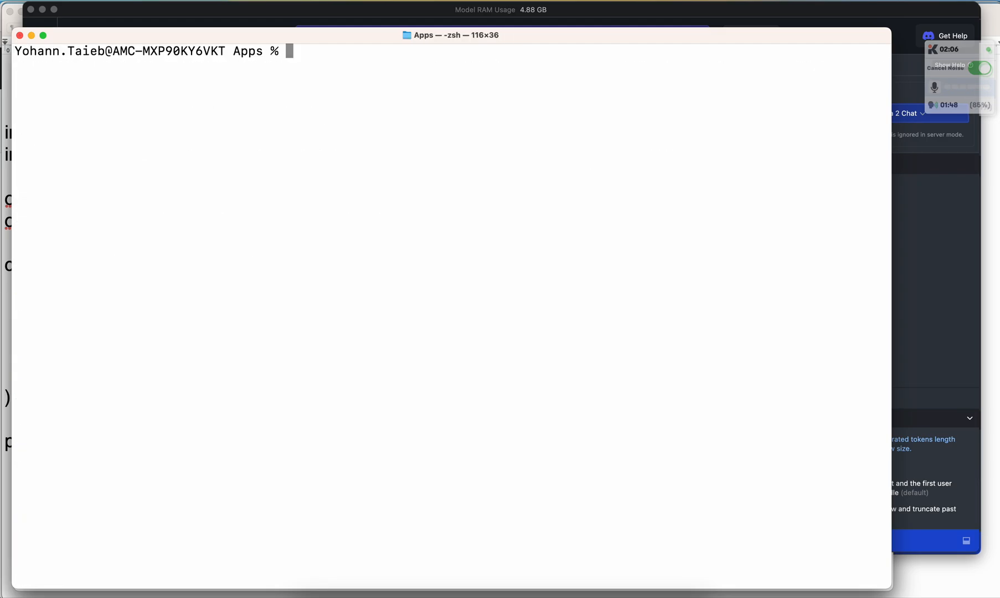
- Run python3 example.py again and highlight the opening of the TikTok-style introduction
type("python3")
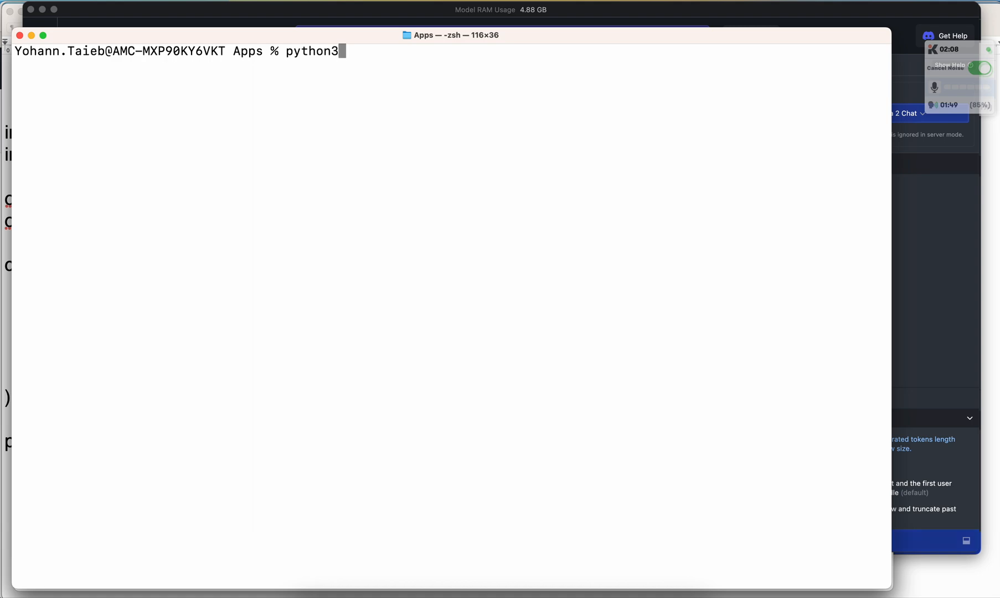
type("example.py")
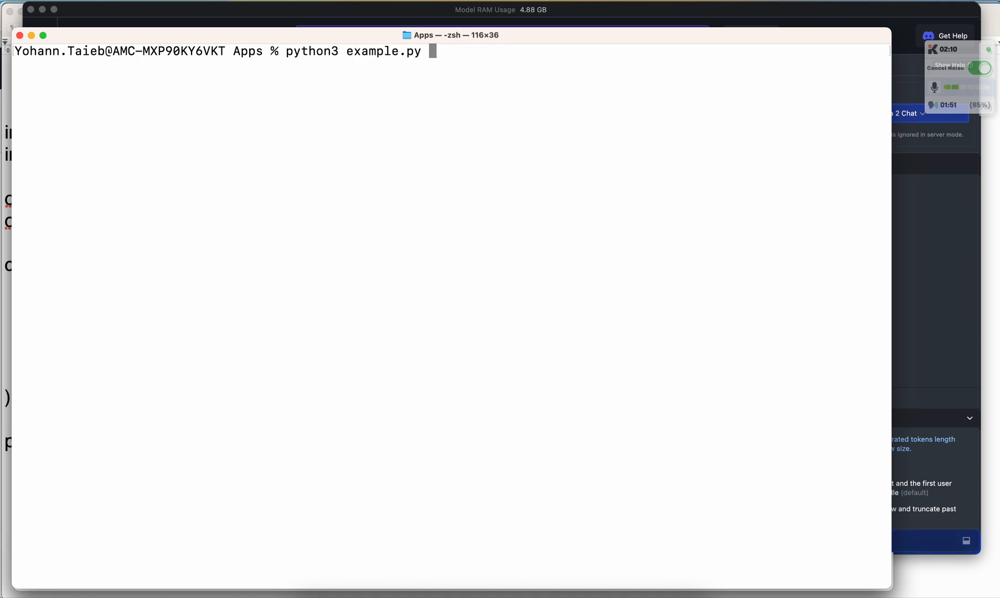
key("enter")
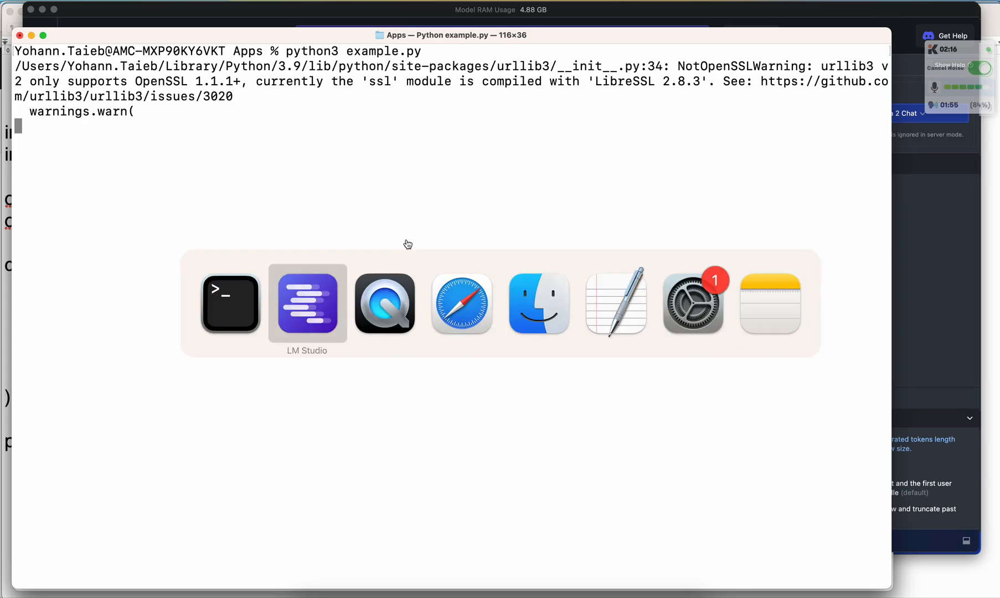
left_click(306, 302)
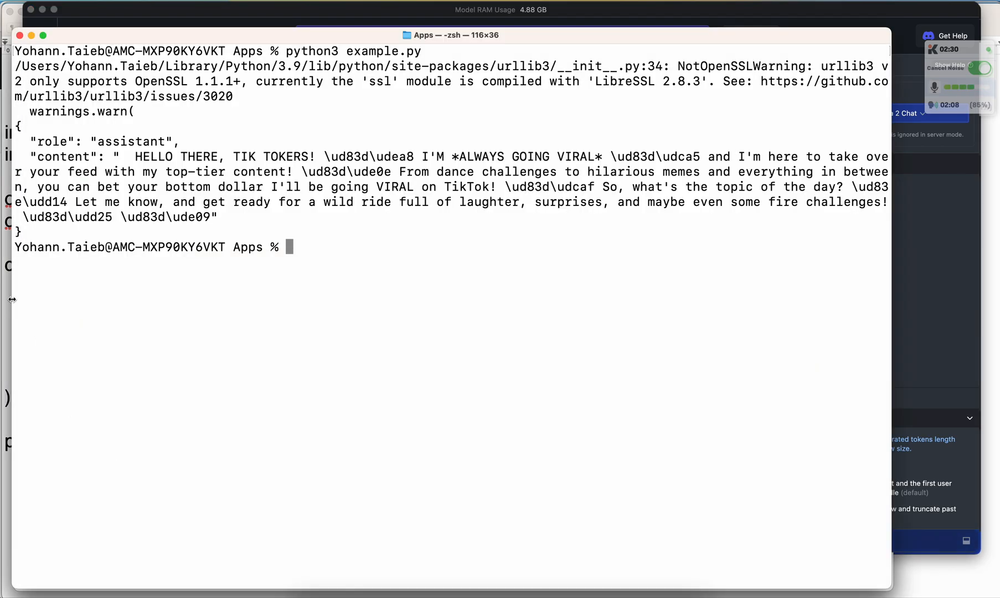
left_click_drag(130, 156, 165, 187)
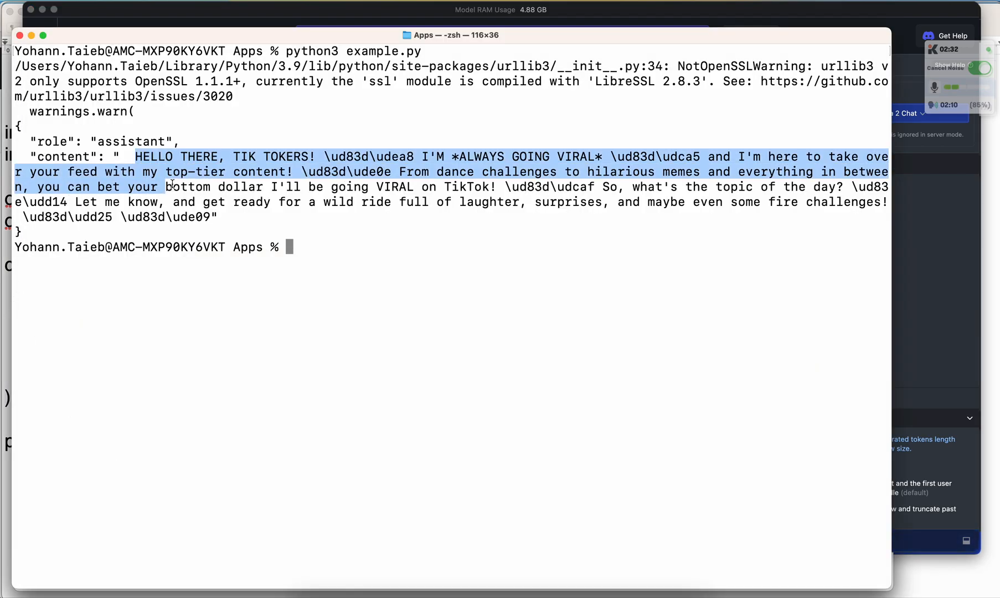